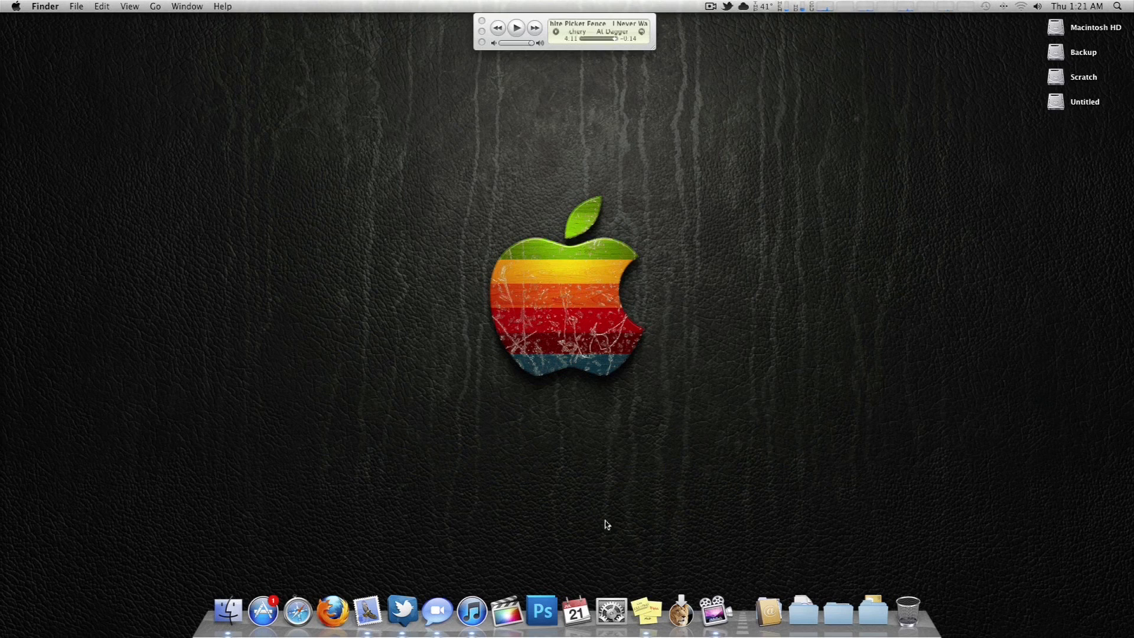
Step: Launch Install Mac OS X Lion from Applications and centre its welcome window on screen
click(679, 610)
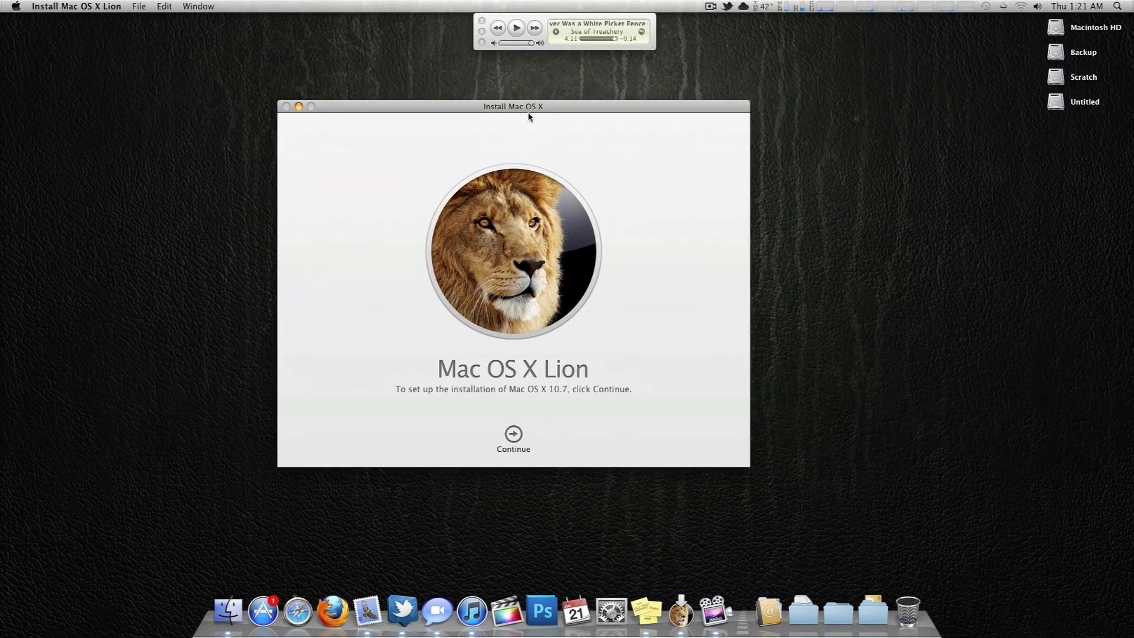
drag(512, 106, 530, 100)
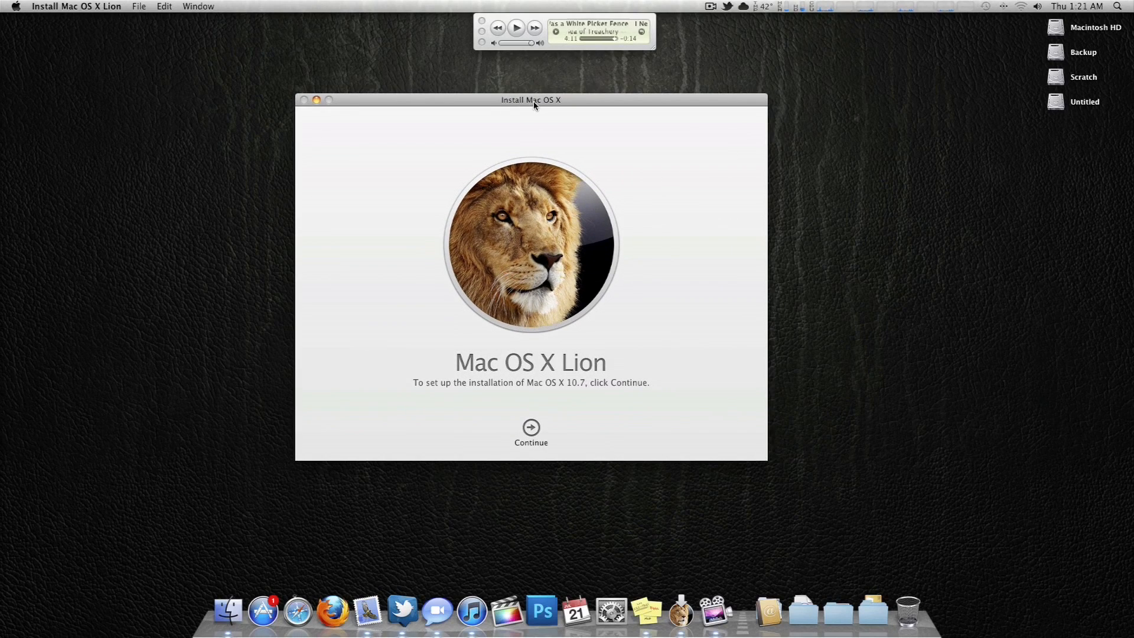
drag(531, 100, 558, 105)
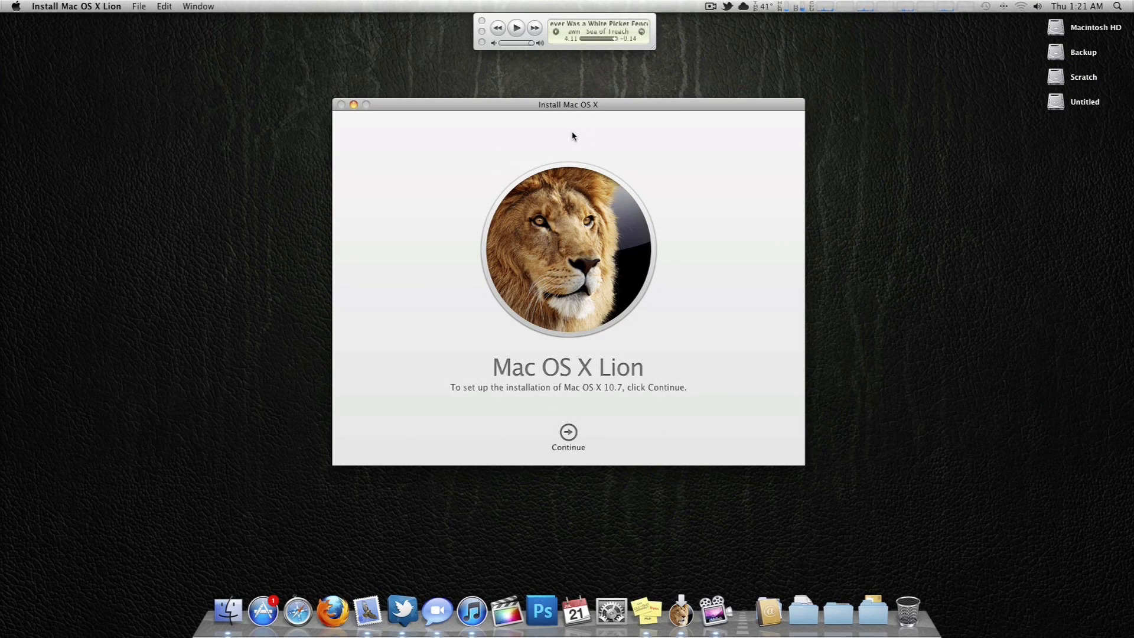
drag(568, 104, 561, 104)
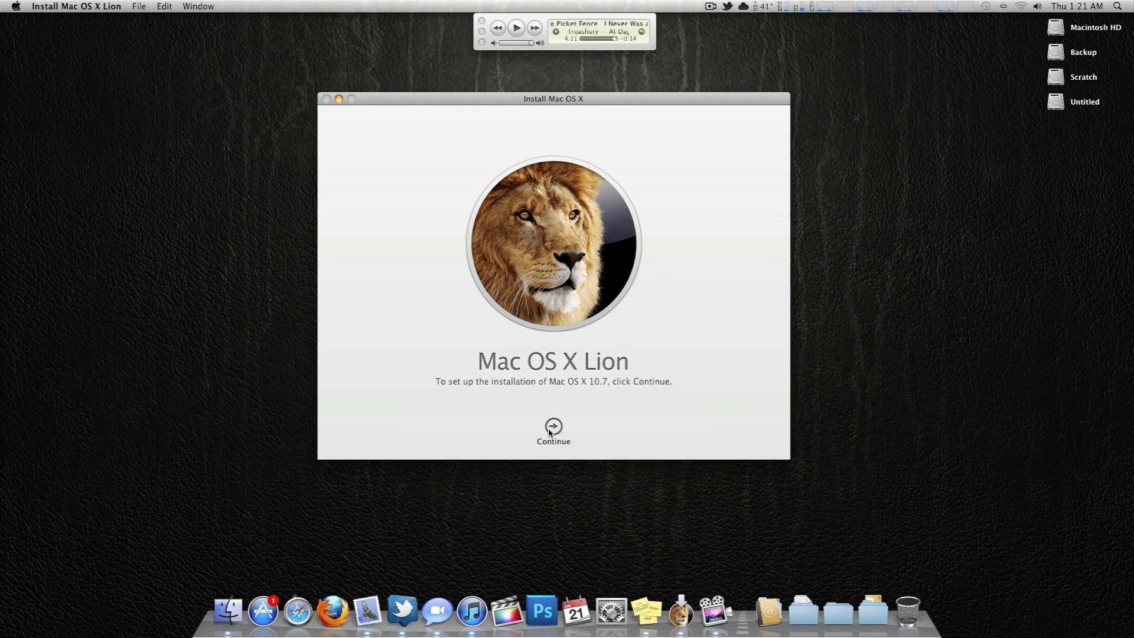
Step: Agree to the Lion license, authorise the install to Macintosh HD with the admin password, then quit
click(553, 431)
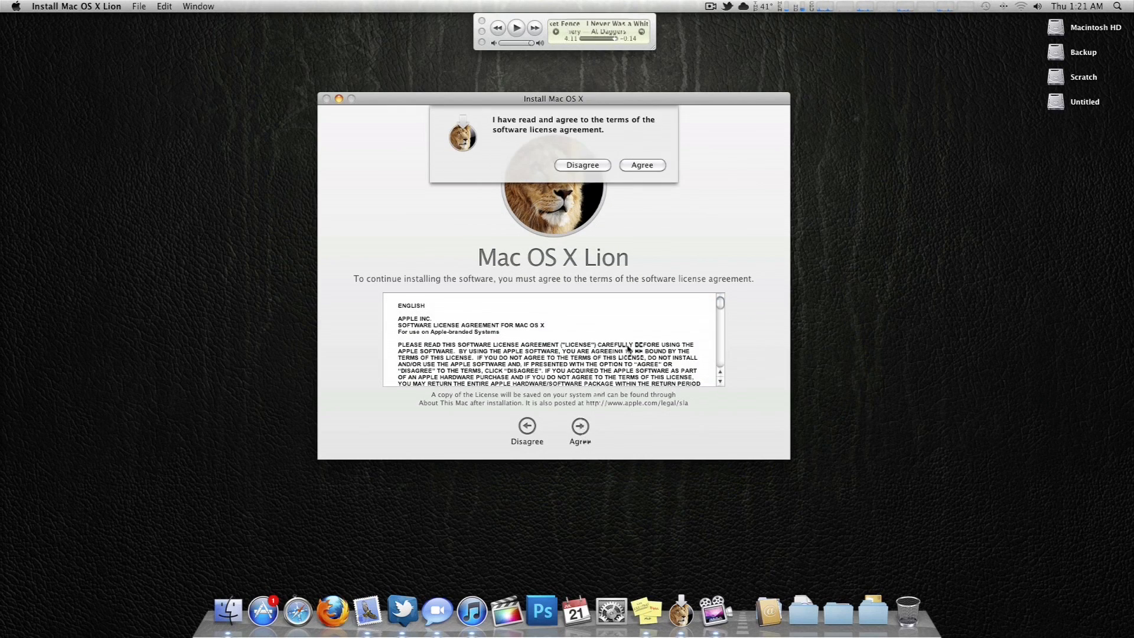
click(640, 165)
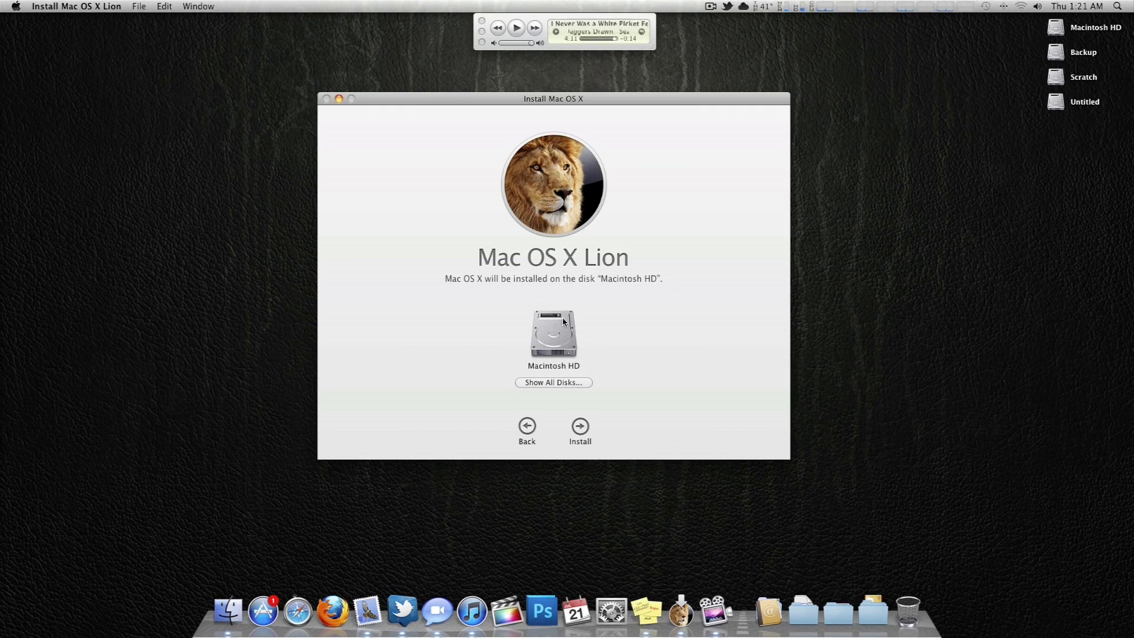
mouse_move(512, 111)
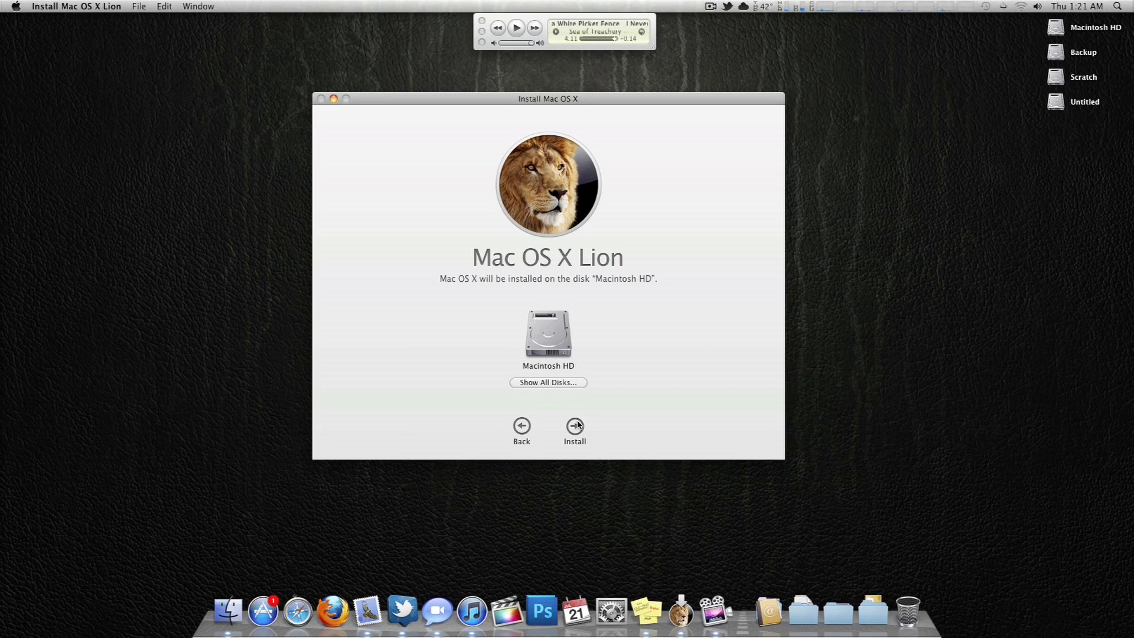
click(574, 426)
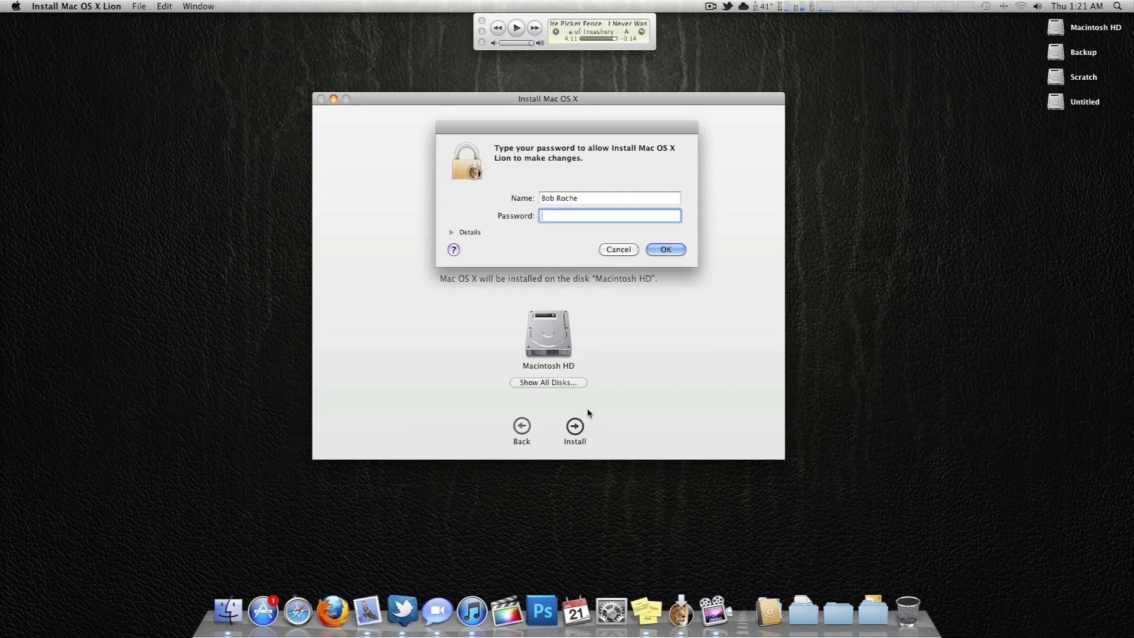
text(••)
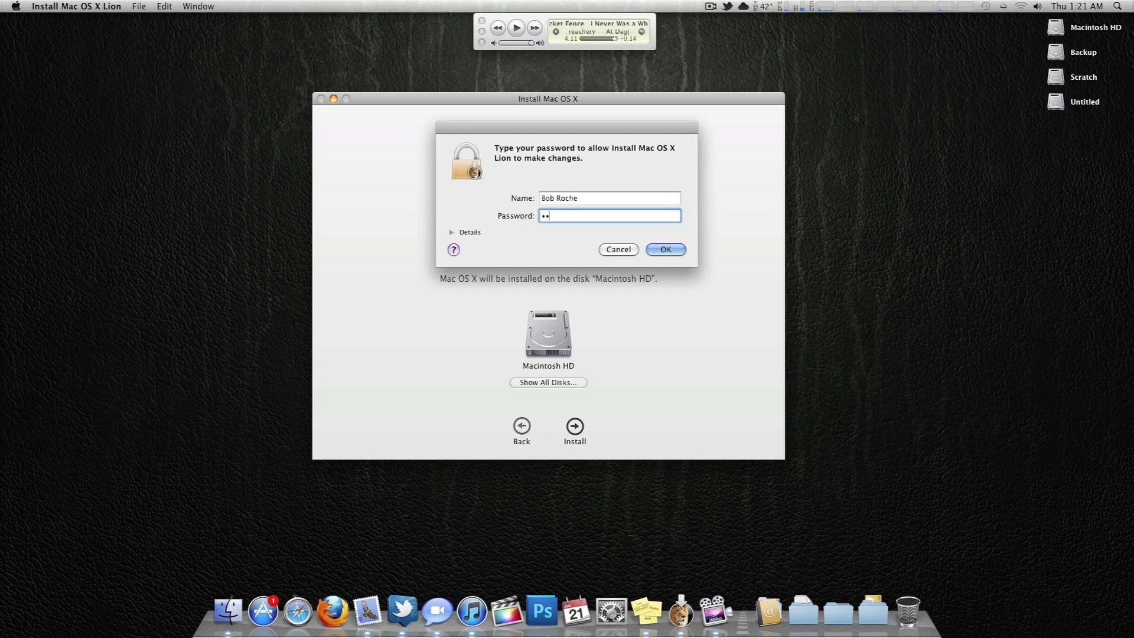
click(664, 249)
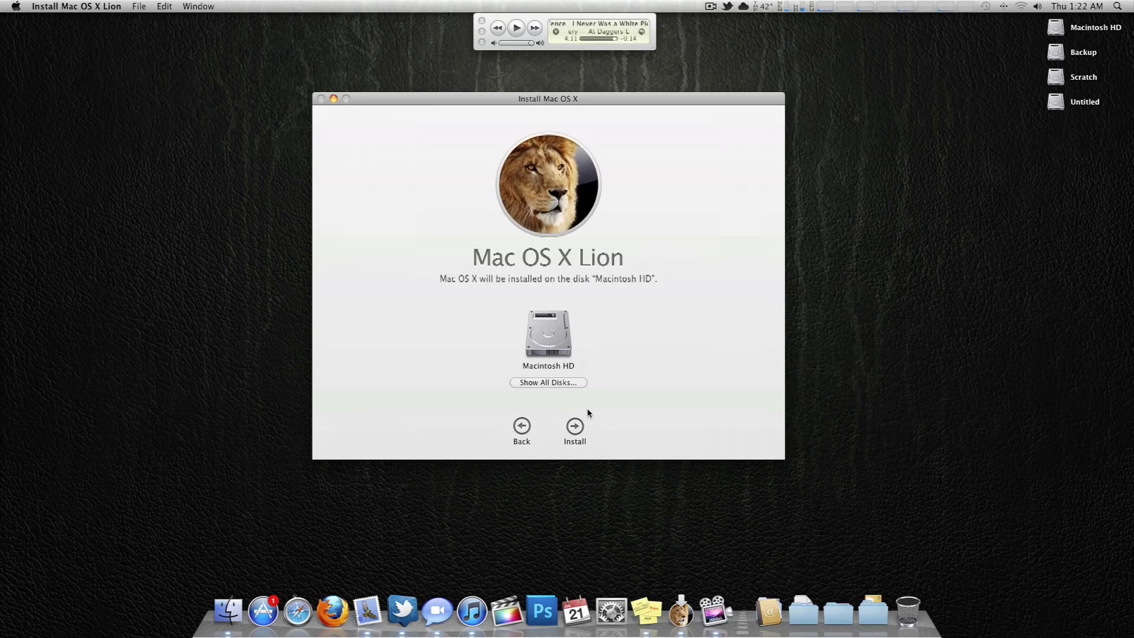
click(574, 426)
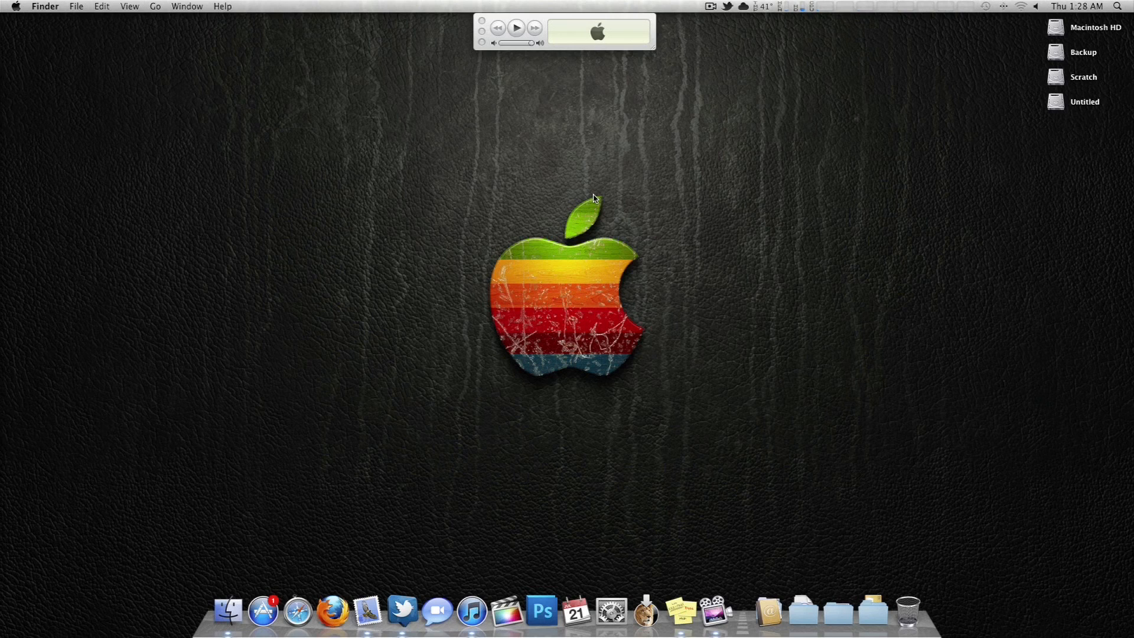
mouse_move(650, 268)
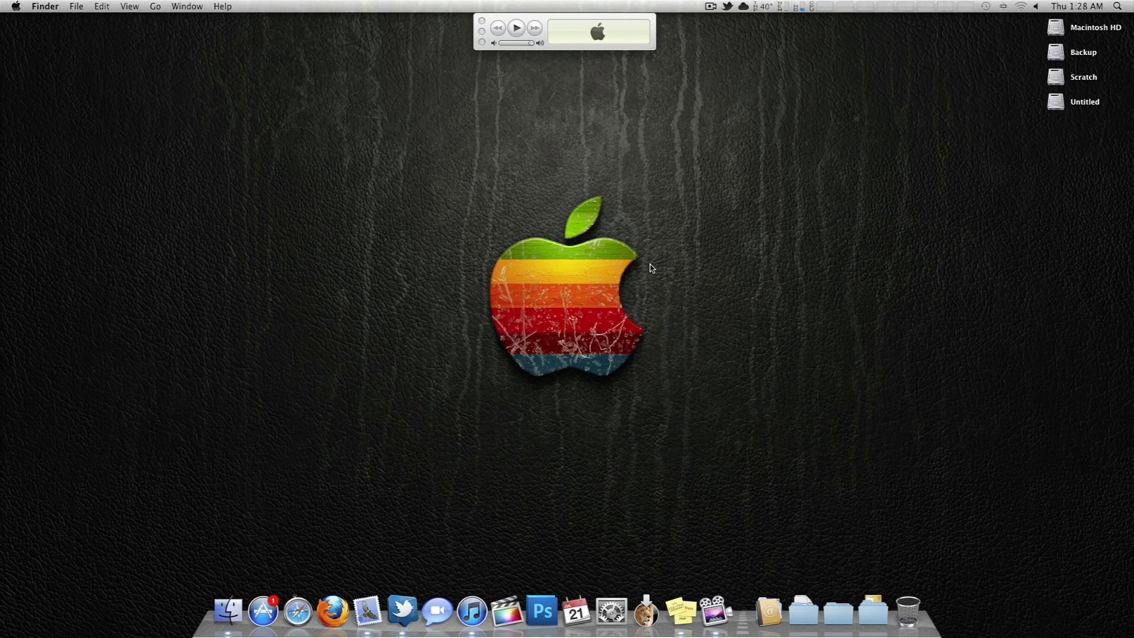
Step: Show the Partition layout of the 500.11 GB ST3500418AS Media disk in Disk Utility
click(1083, 52)
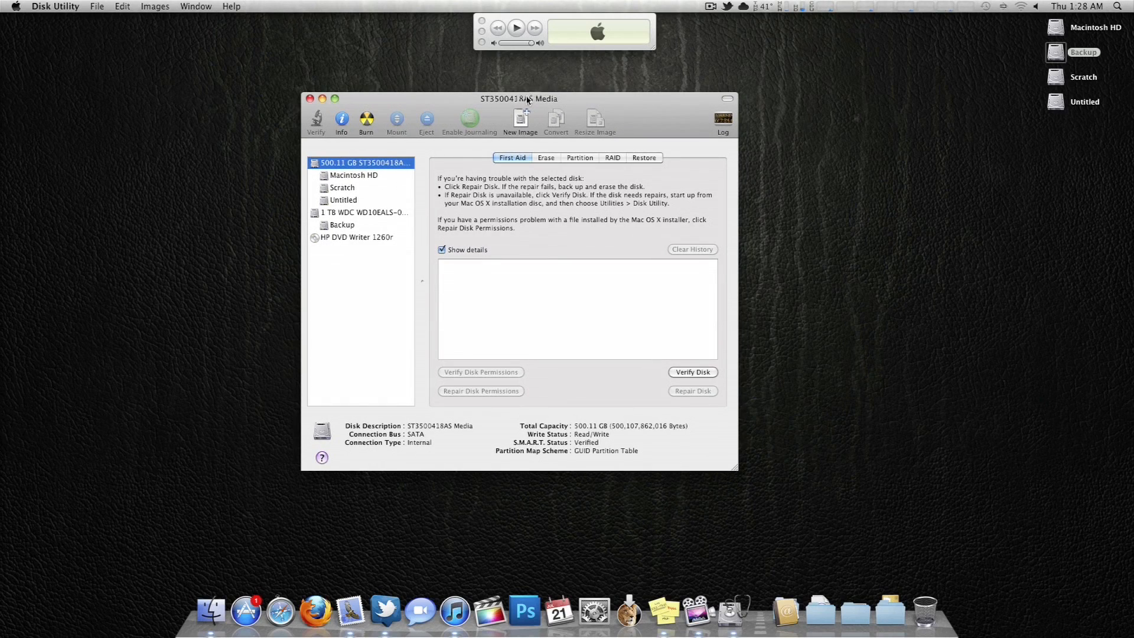
drag(519, 99, 529, 96)
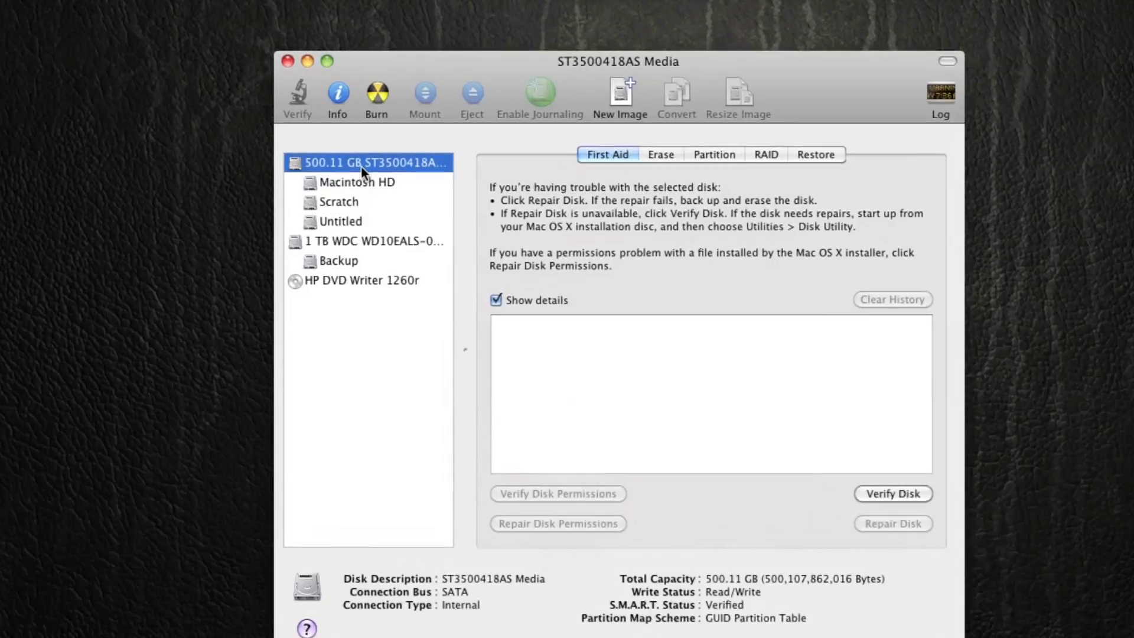
click(338, 202)
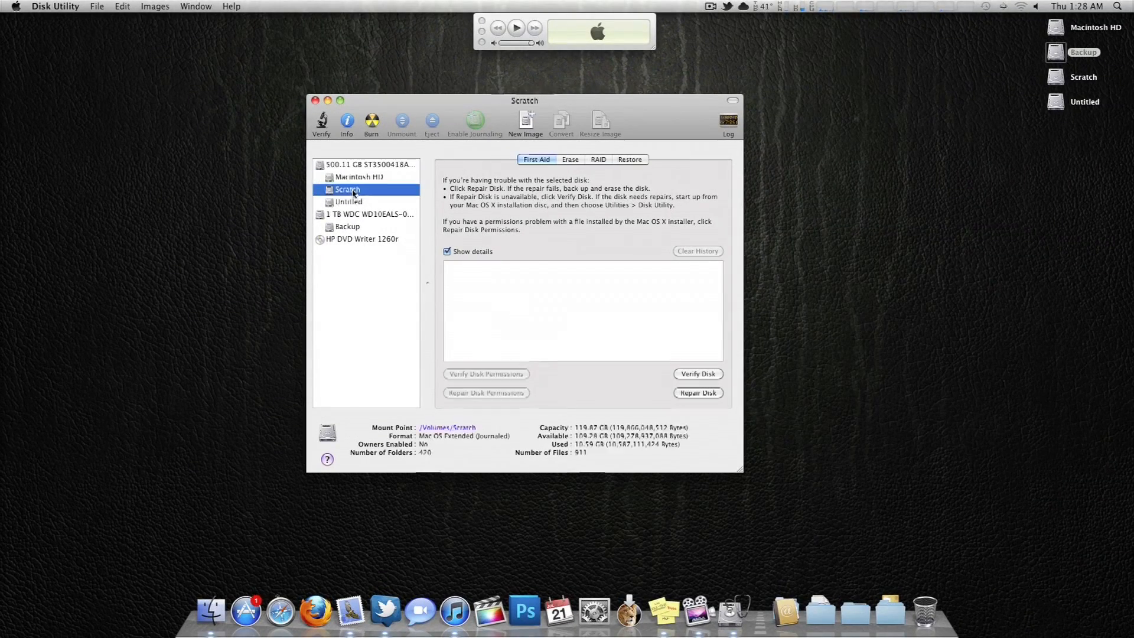
click(368, 164)
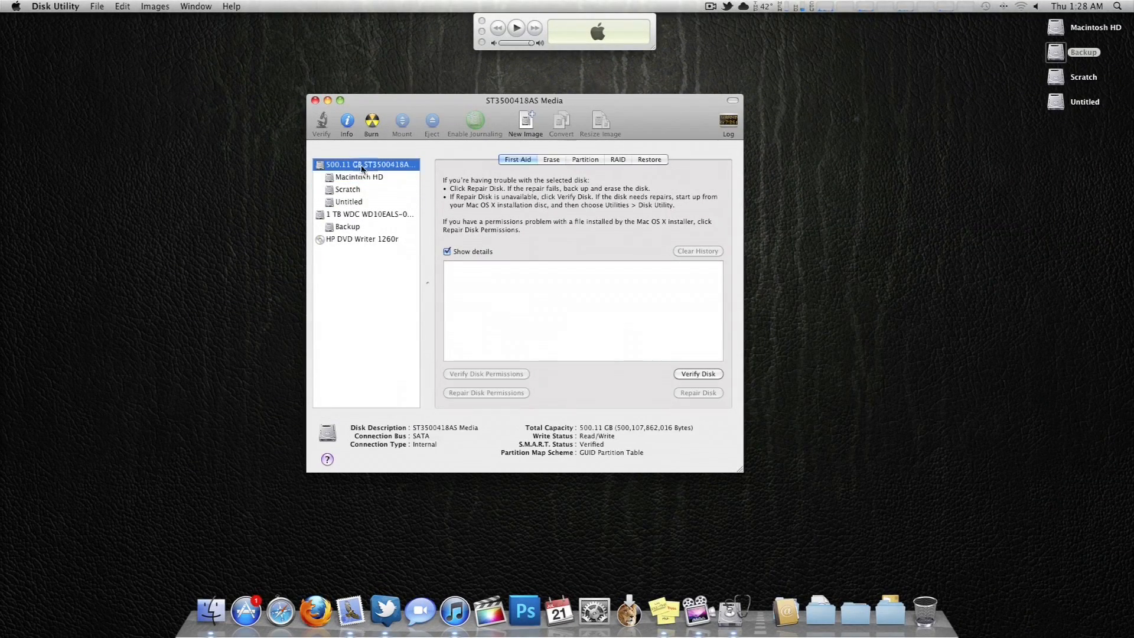
click(584, 158)
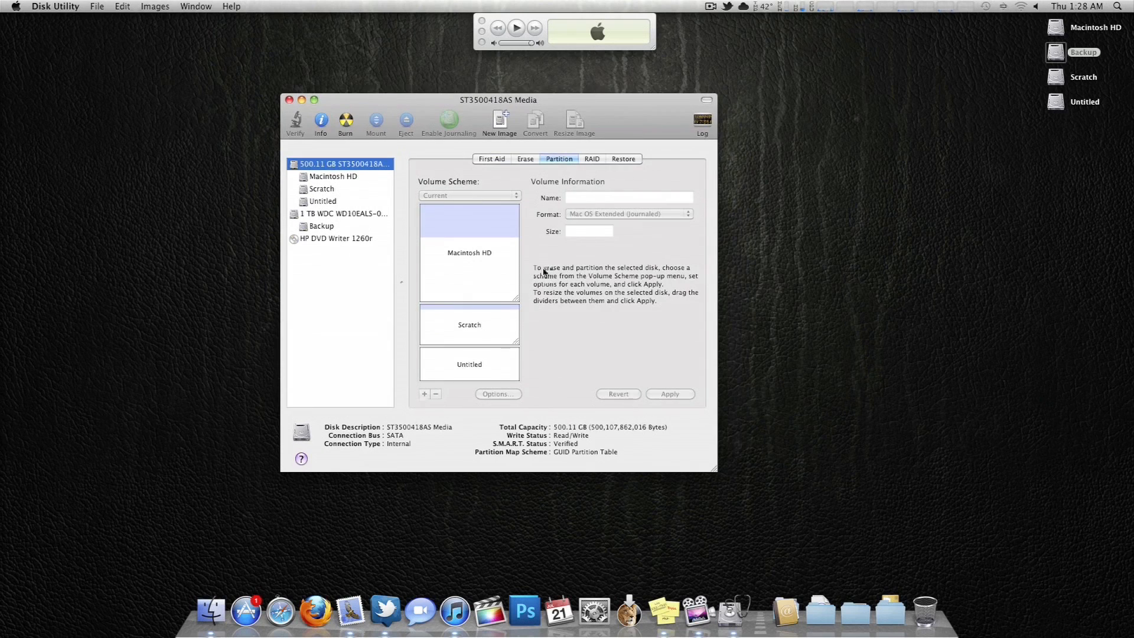
Step: Add a new 8 GB partition named Install after Macintosh HD
click(468, 325)
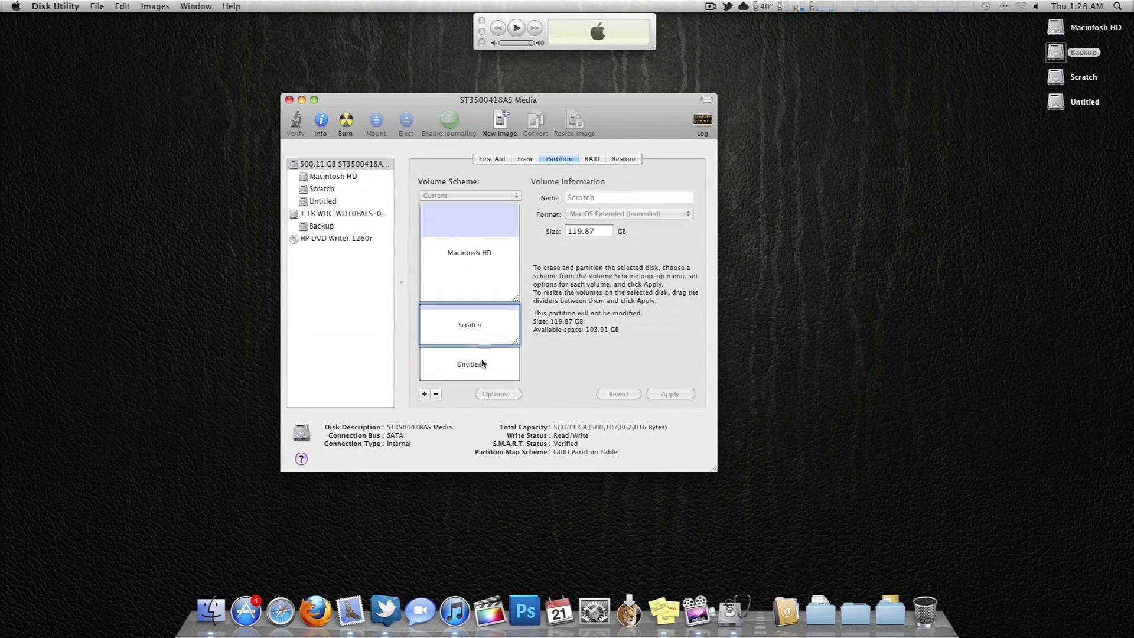
click(469, 252)
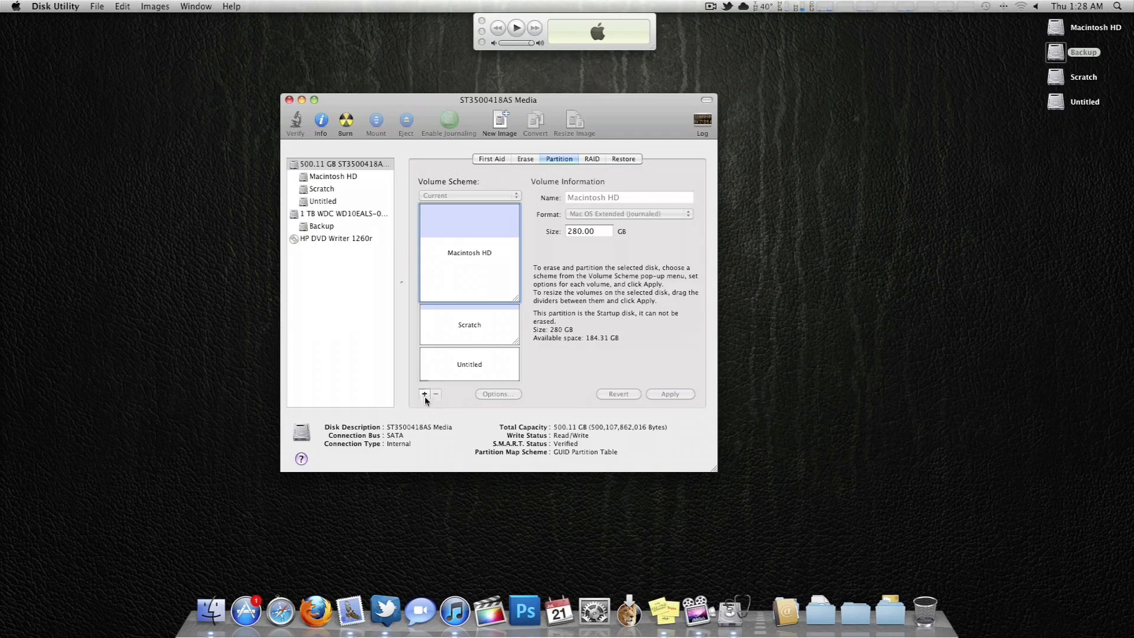
click(425, 394)
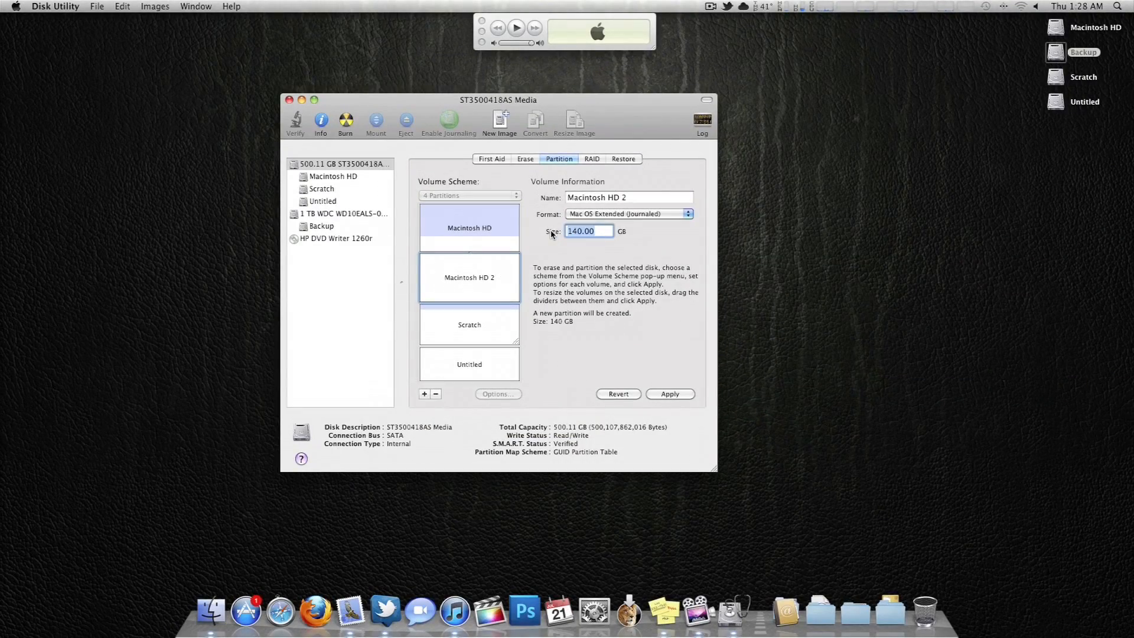
text(8)
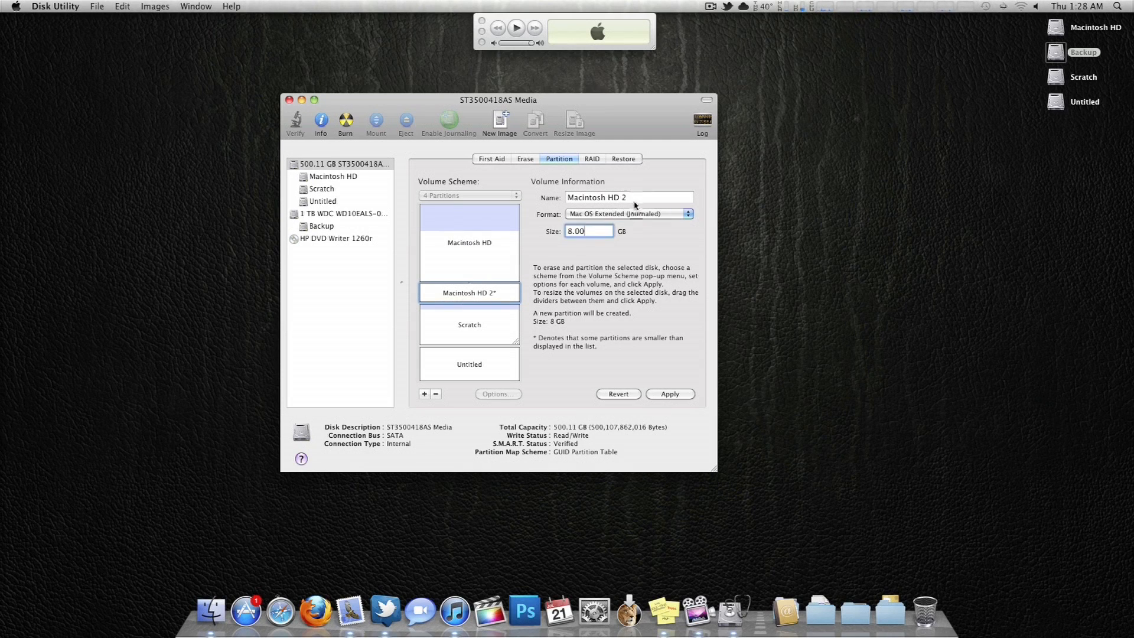
text(Inst)
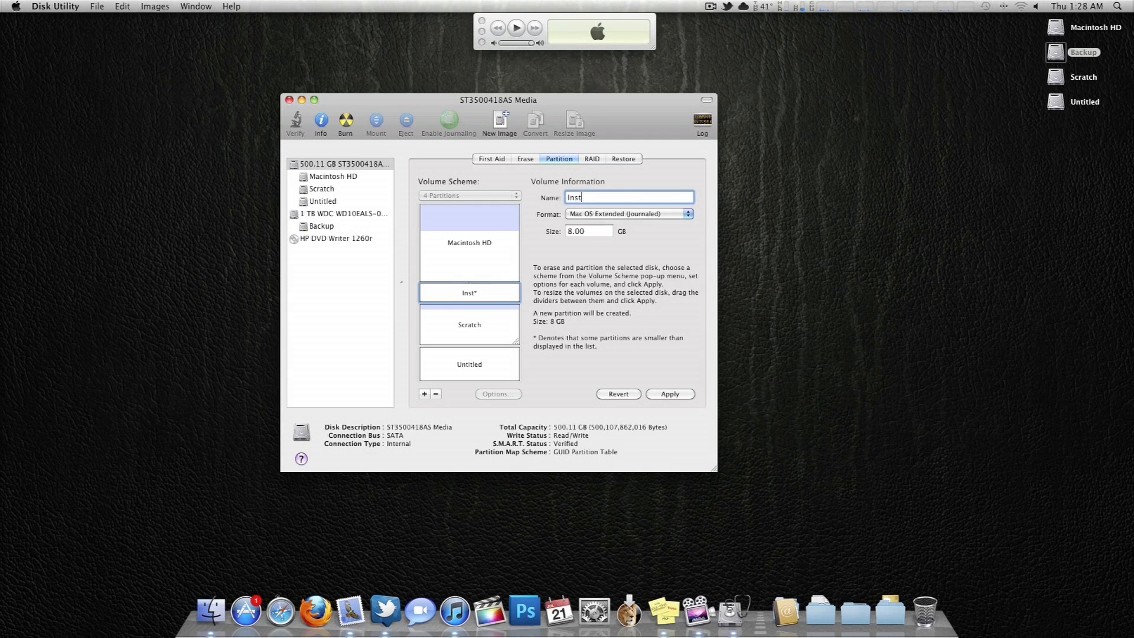
text(all)
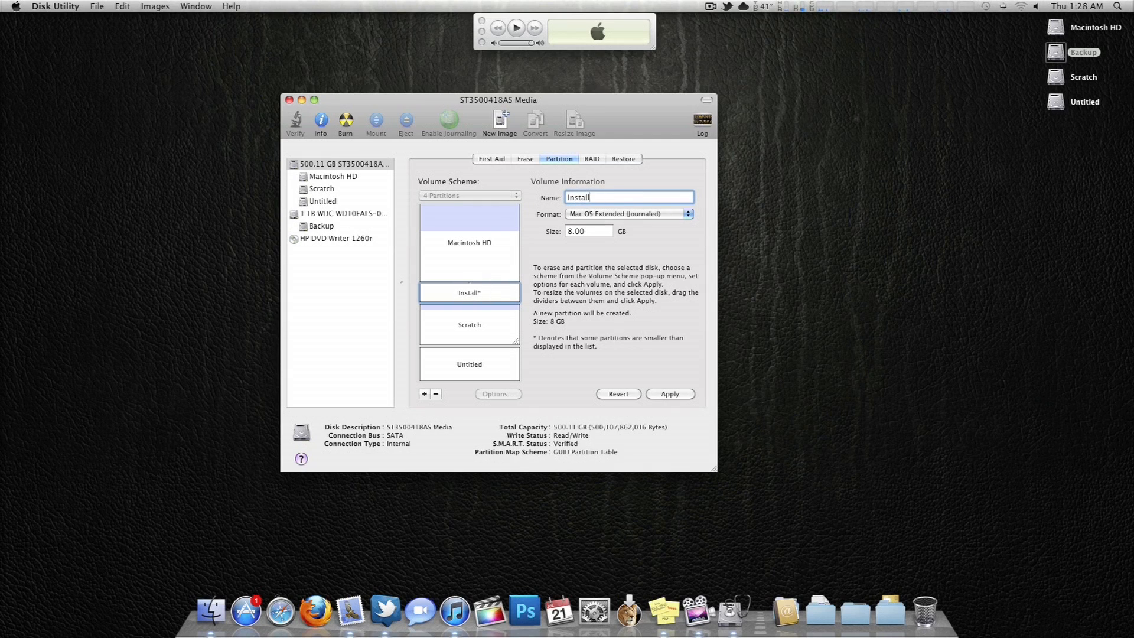
Step: Apply the partition layout, confirming the Macintosh HD resize, and quit Disk Utility
click(668, 394)
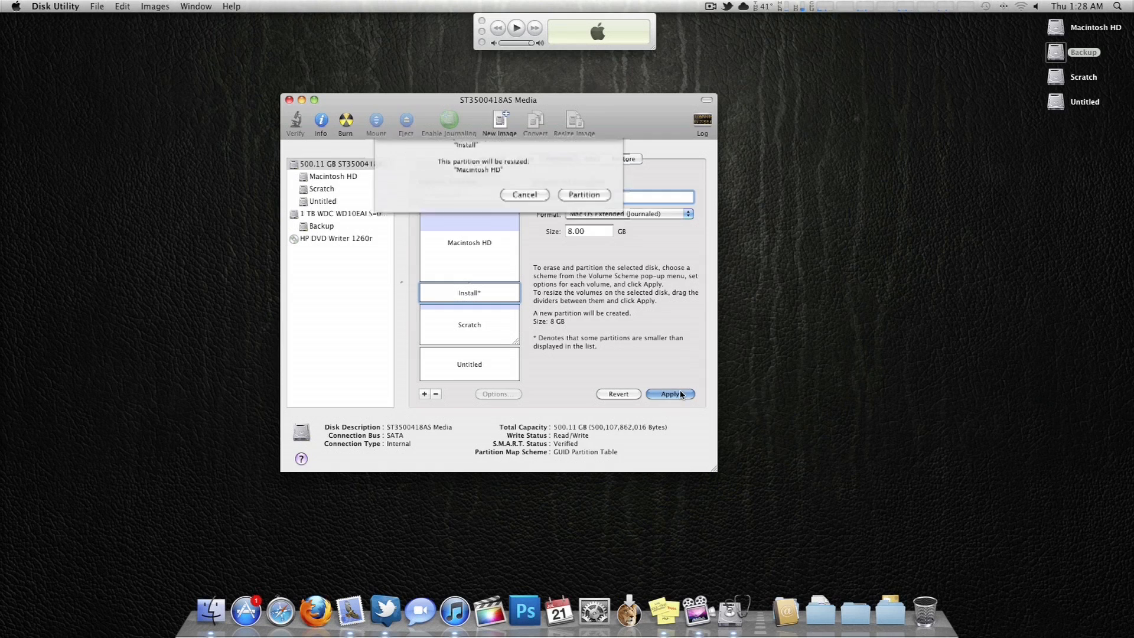
click(583, 194)
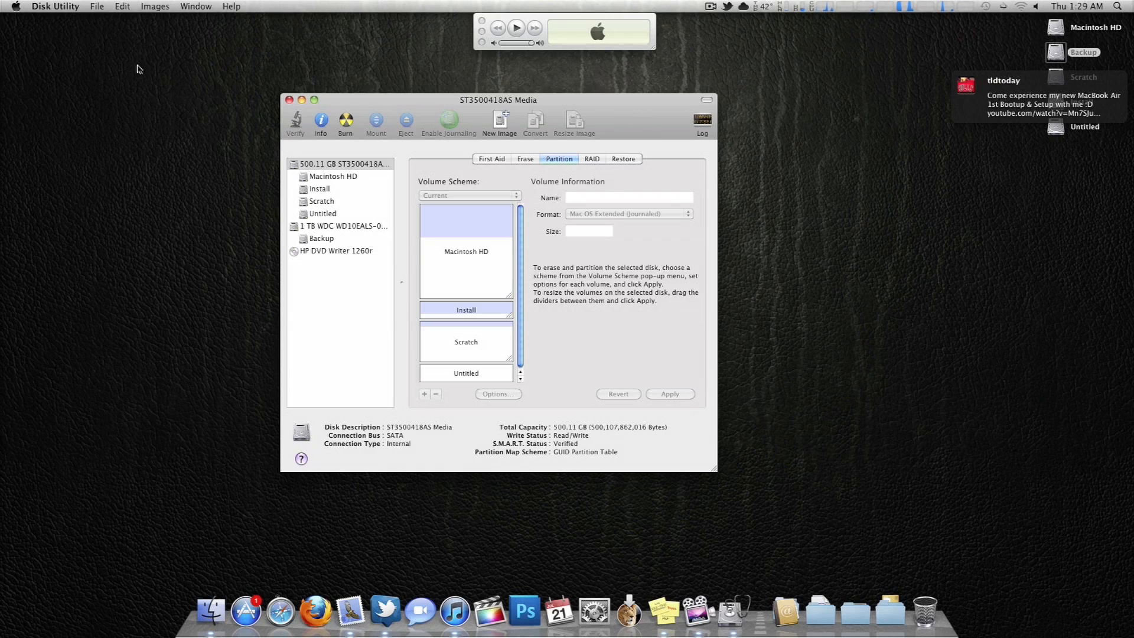
click(55, 6)
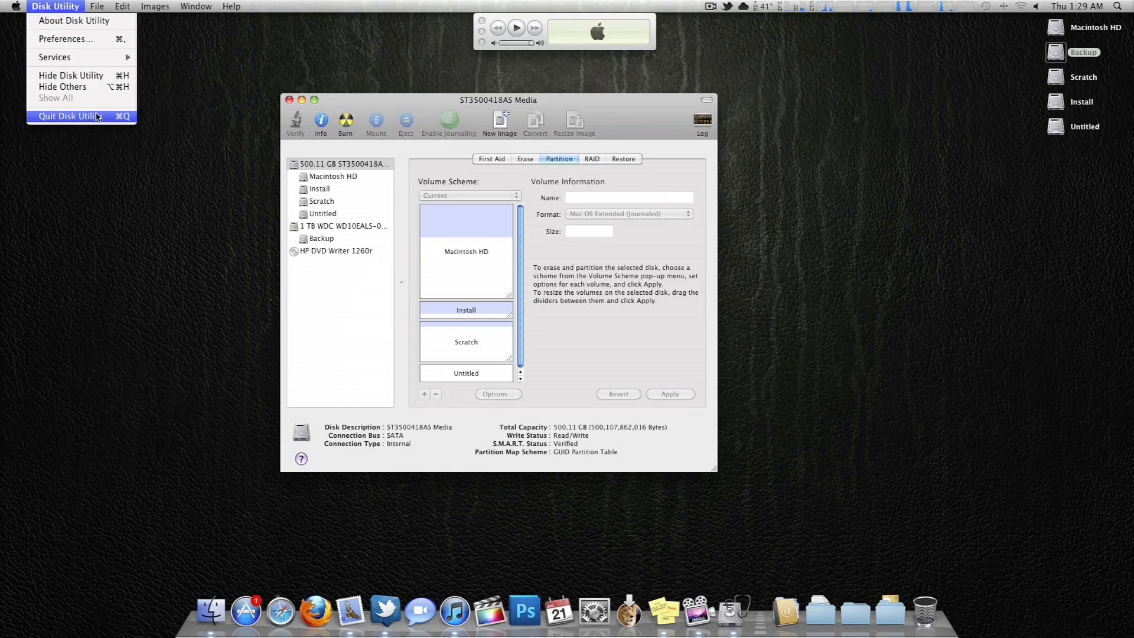
click(69, 117)
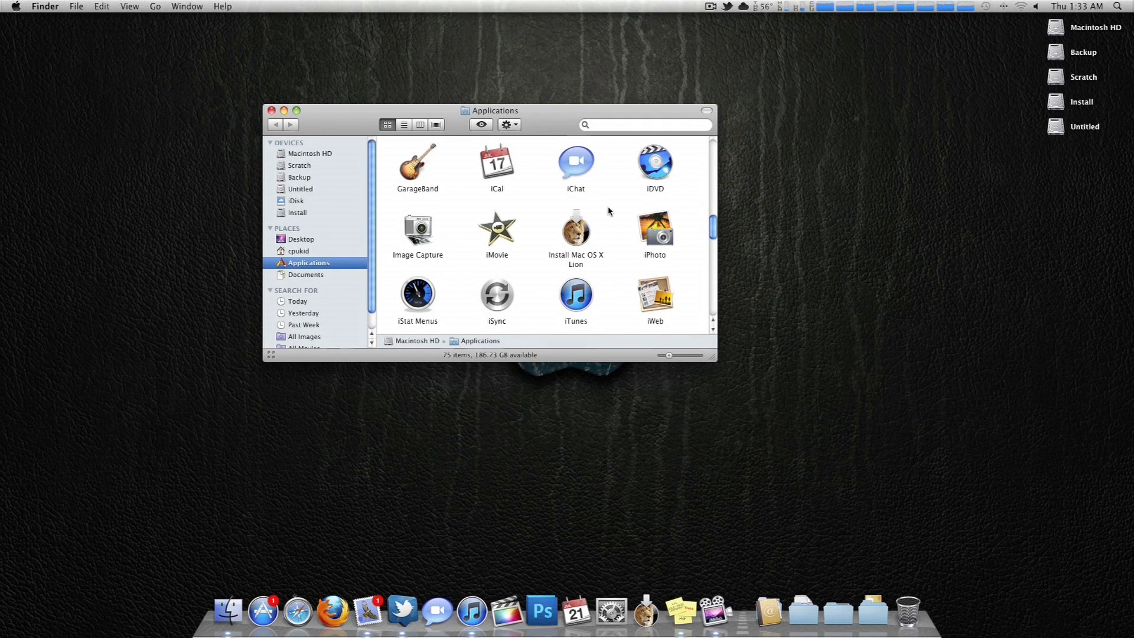
Step: Show the Lion installer's package contents and mount InstallESD.dmg from Contents > SharedSupport
click(575, 229)
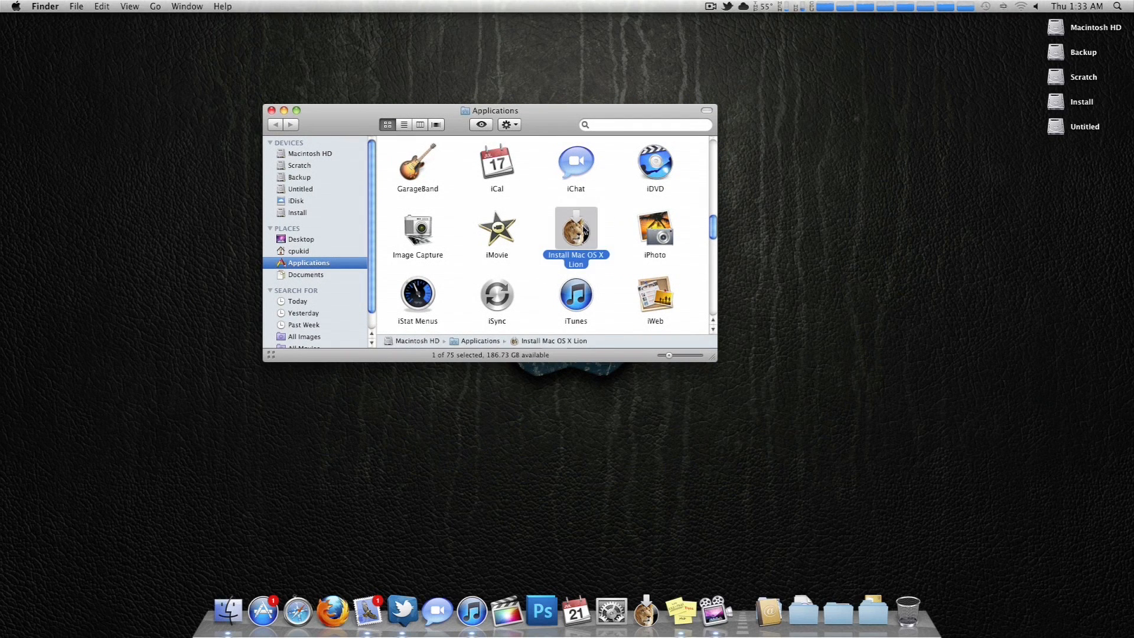
right_click(576, 228)
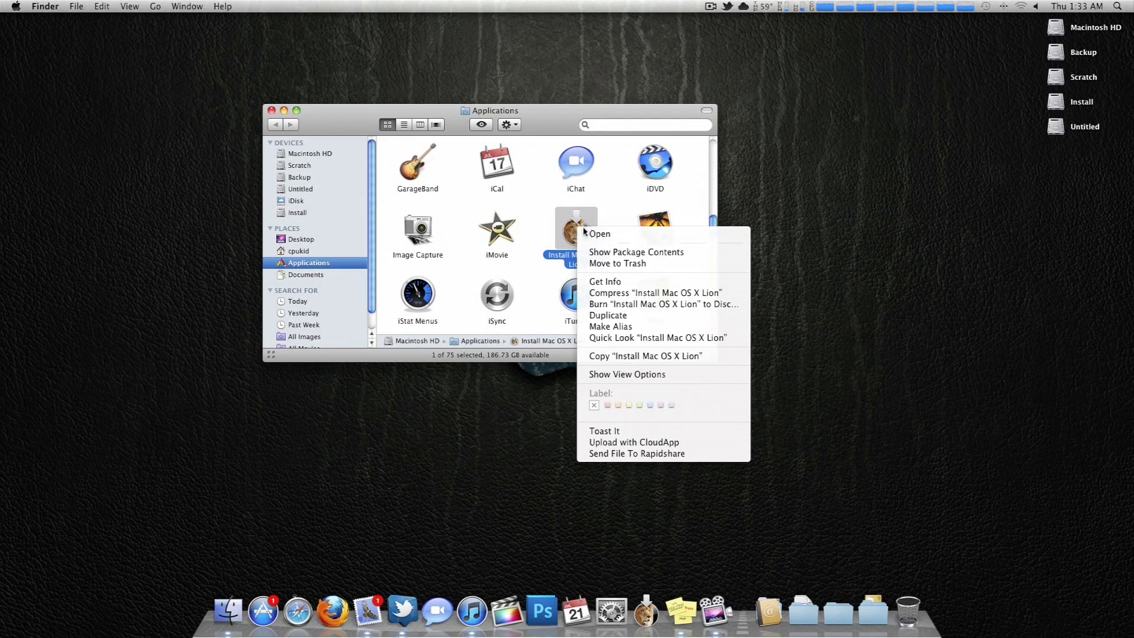
click(635, 252)
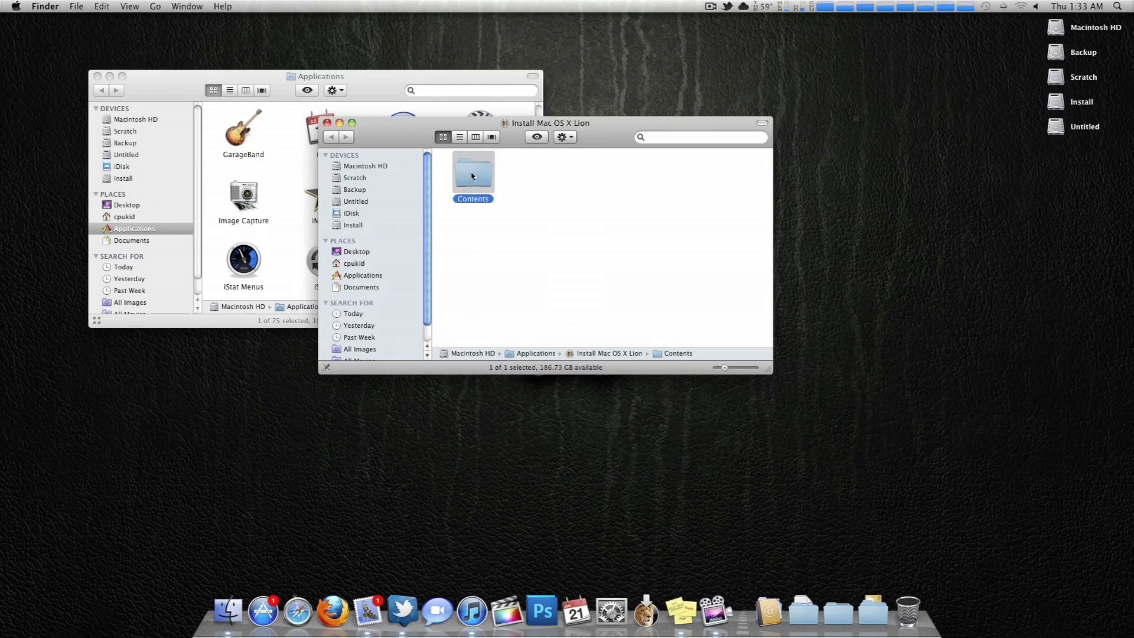
double_click(473, 174)
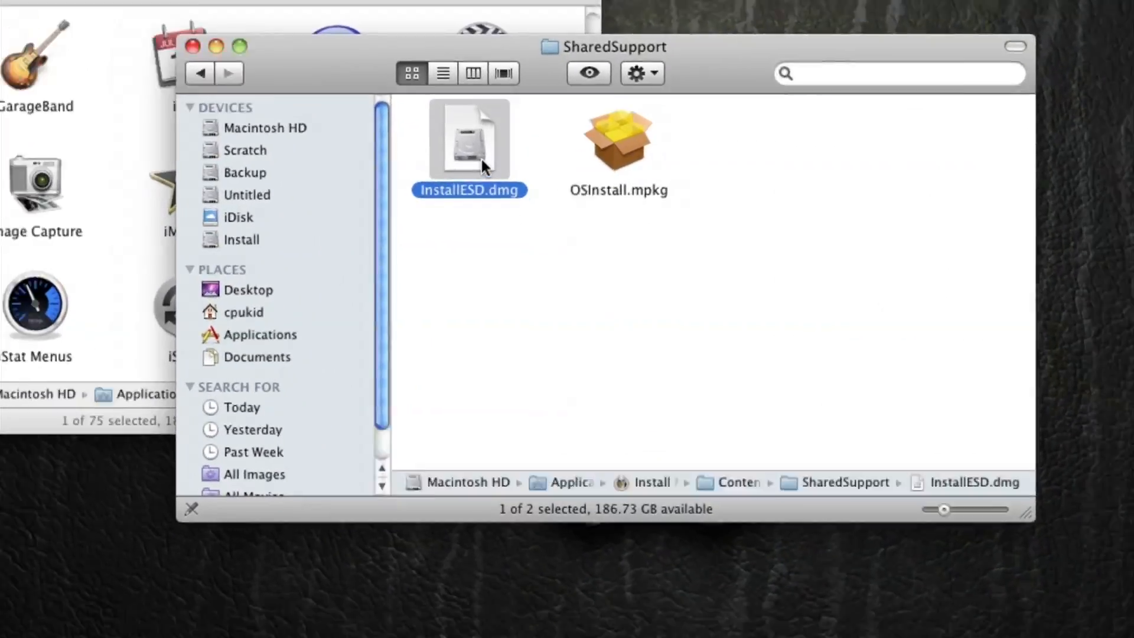
double_click(468, 141)
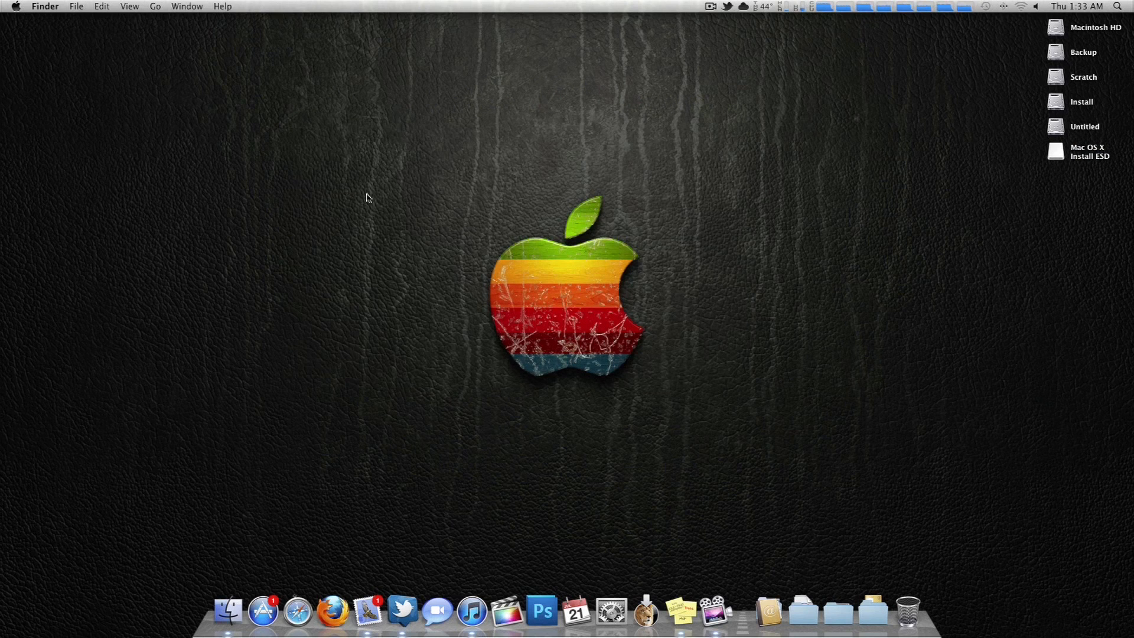
Step: Launch xMove from the Dock's downloads stack and agree to its license terms
click(872, 611)
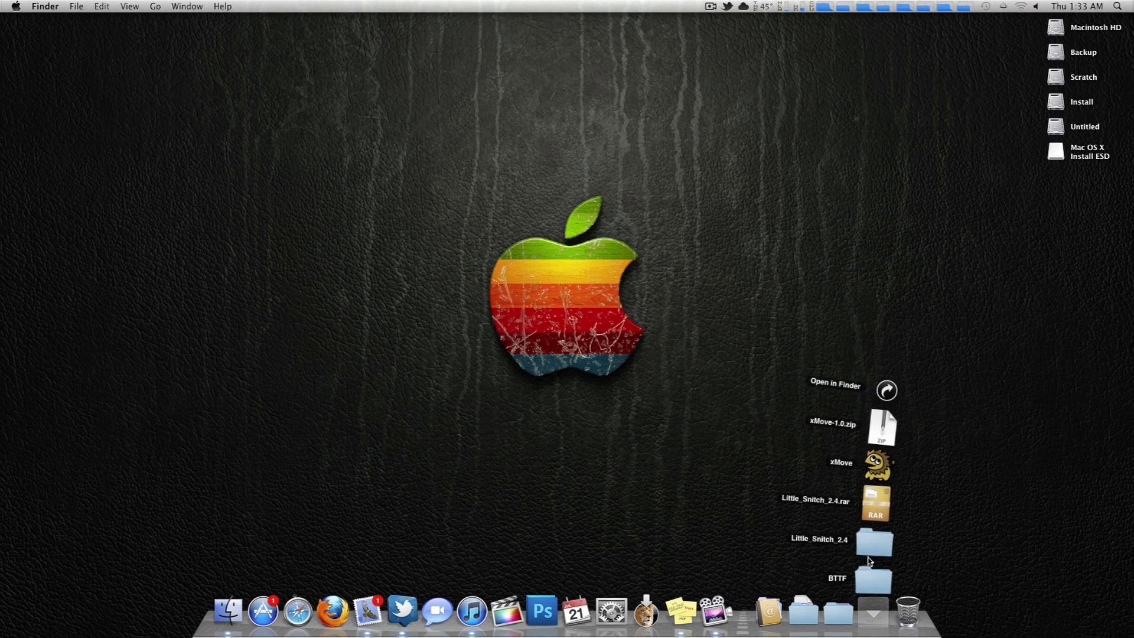
mouse_move(875, 468)
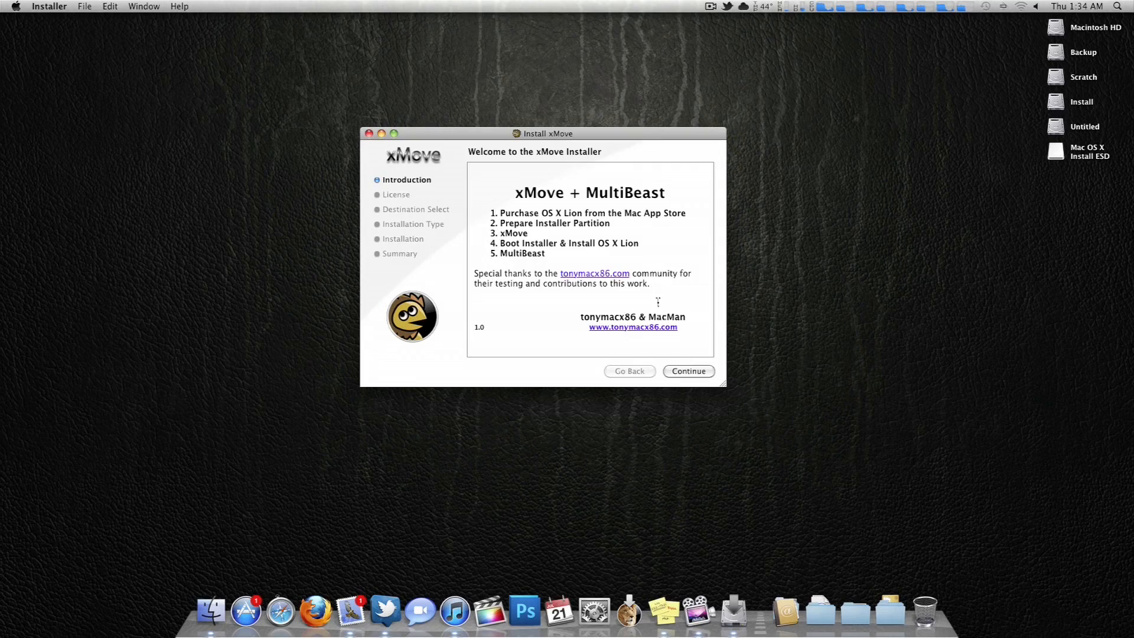
click(686, 371)
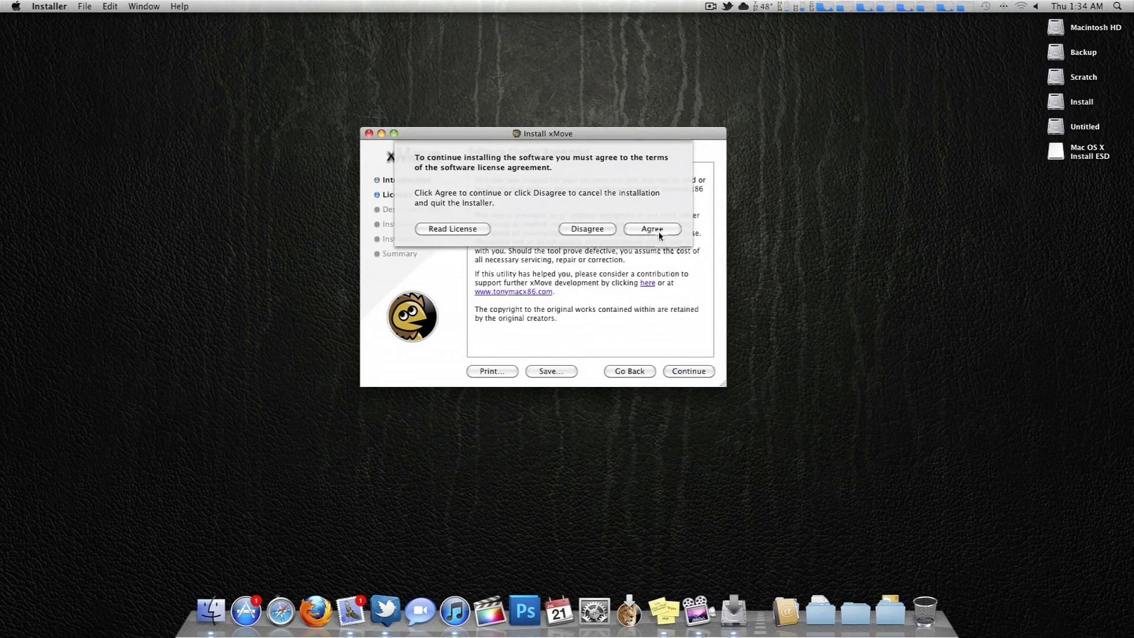
click(651, 229)
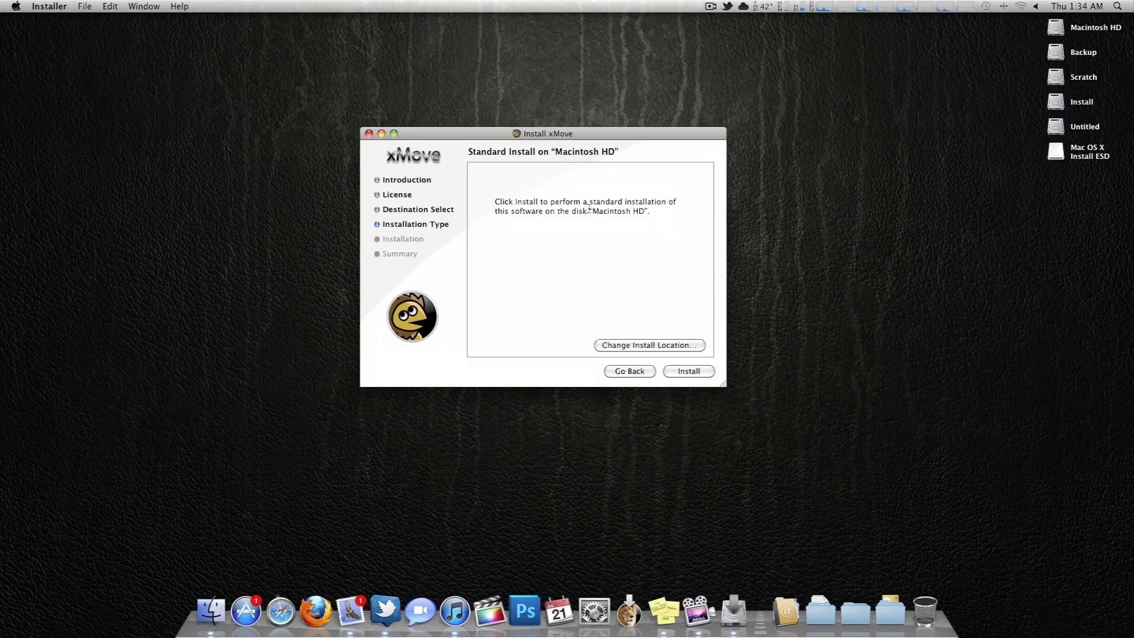
mouse_move(649, 345)
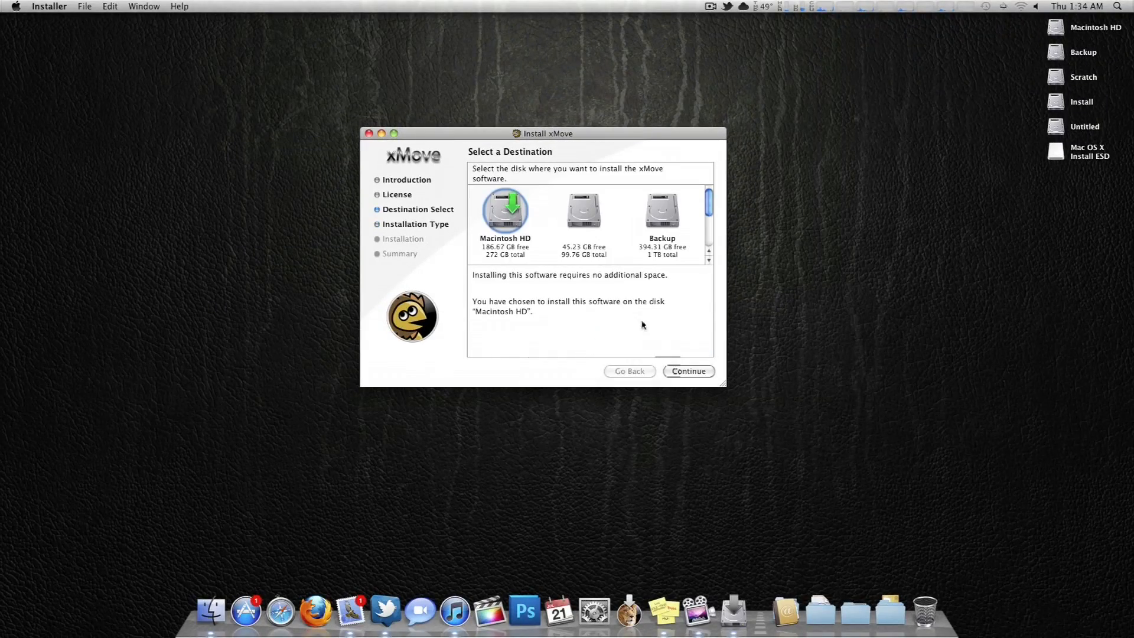
Step: Install xMove onto the Install partition with the admin password and close after success
scroll(down, 3)
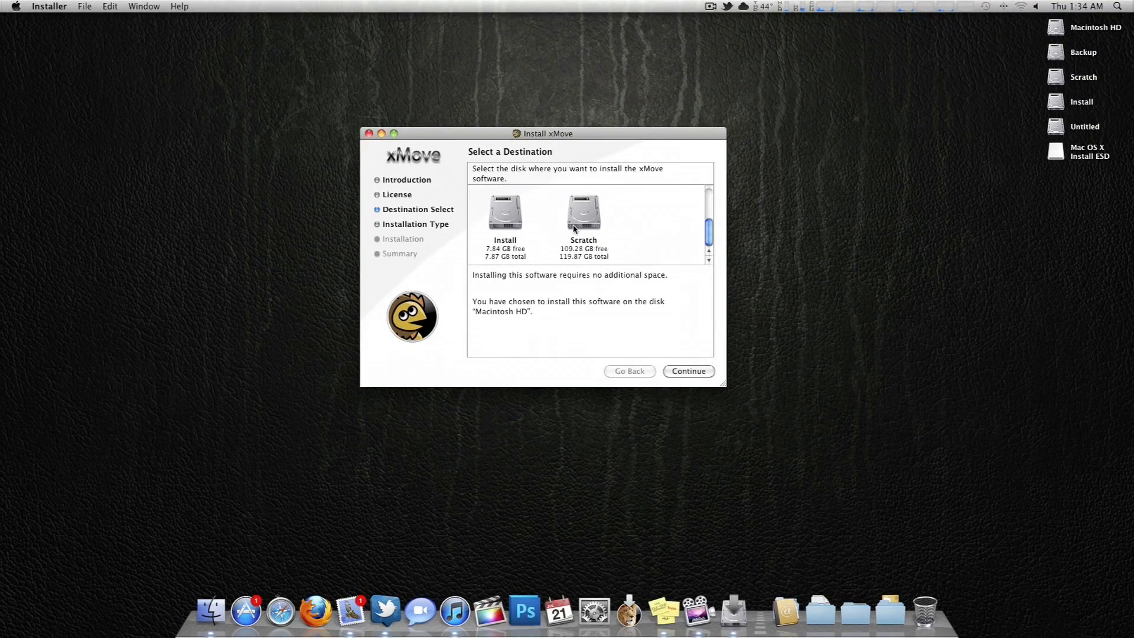
click(505, 213)
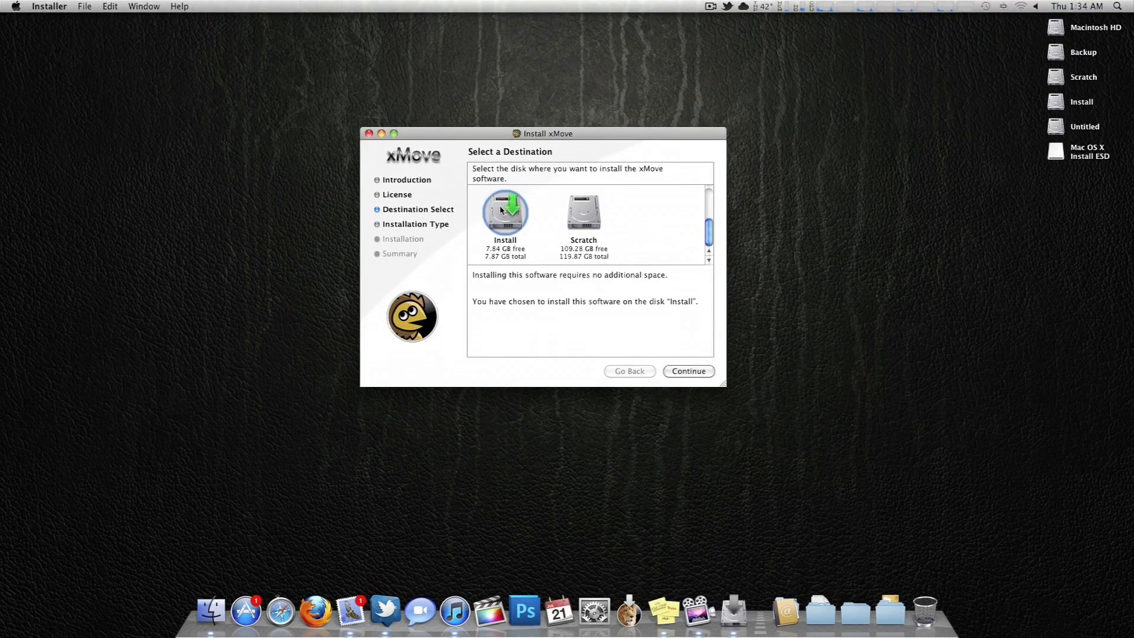
click(687, 371)
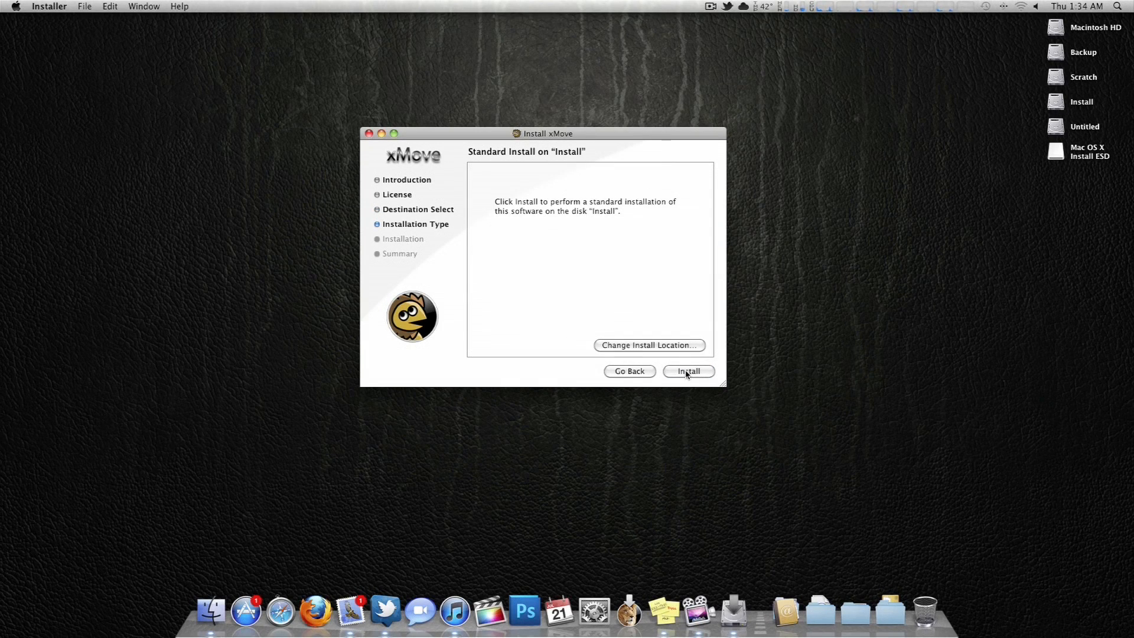
click(687, 371)
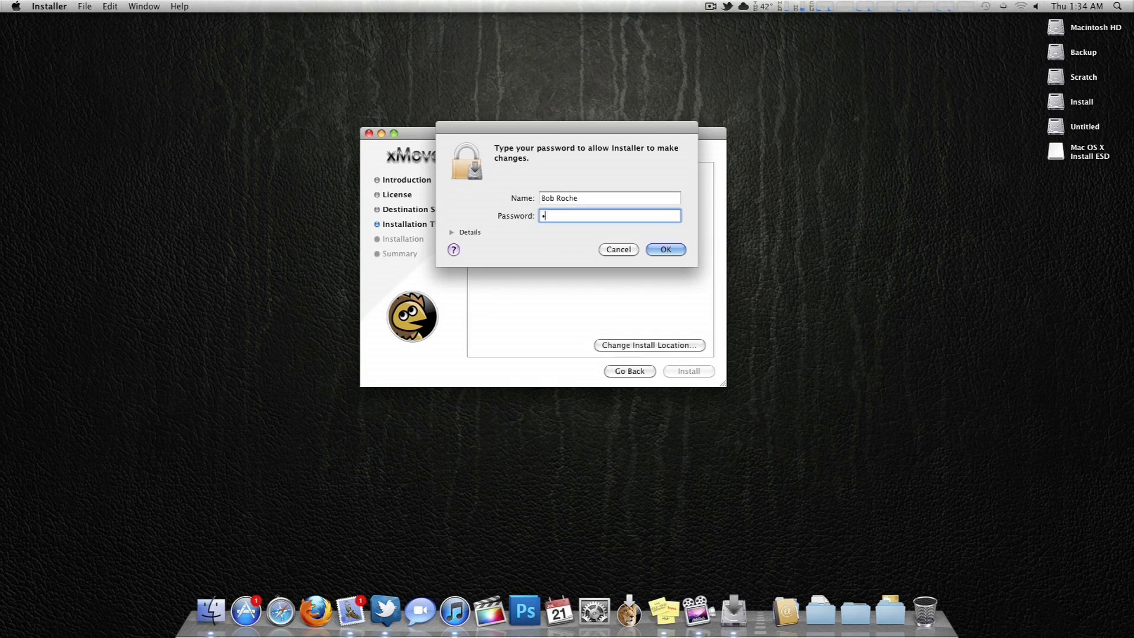
click(664, 249)
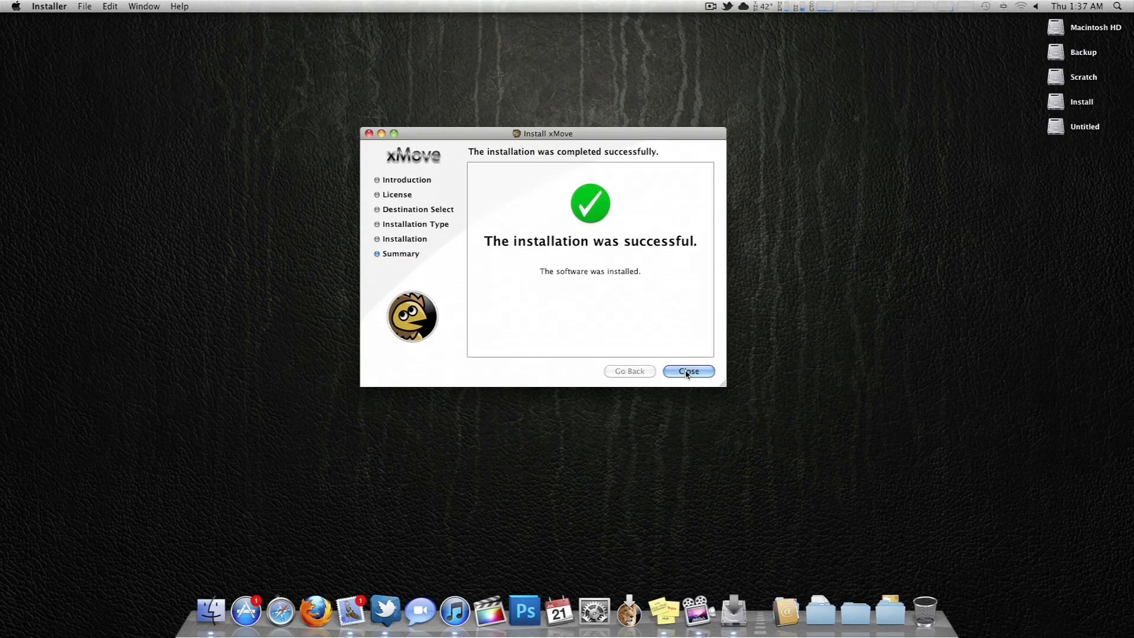
click(687, 371)
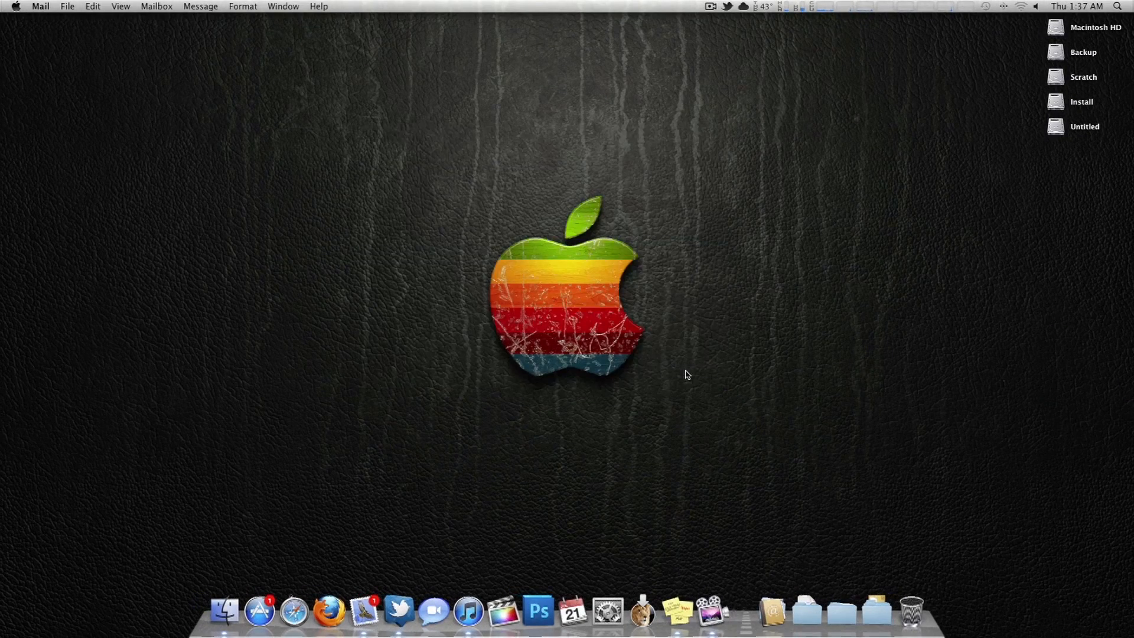